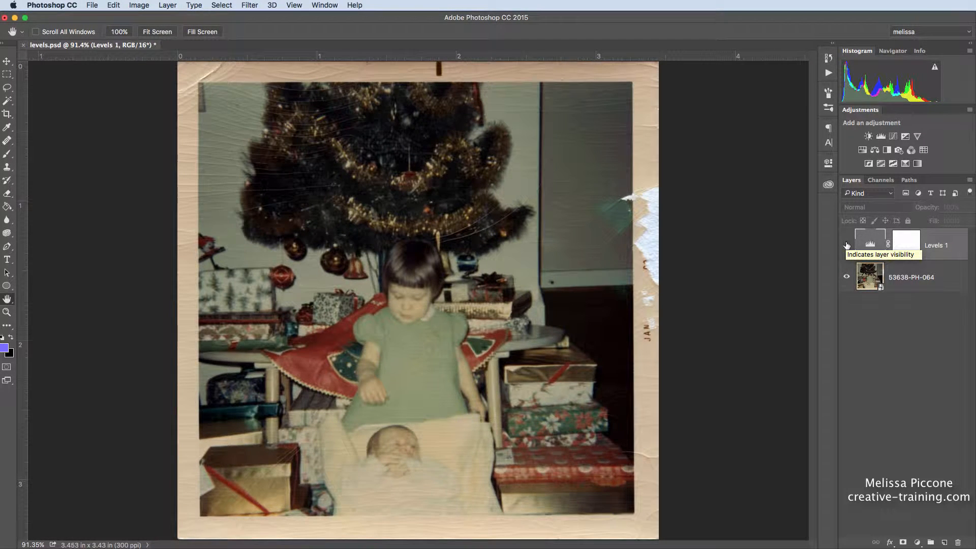
Step: Show the Levels 1 correction for comparison, then delete that adjustment layer
left_click(847, 245)
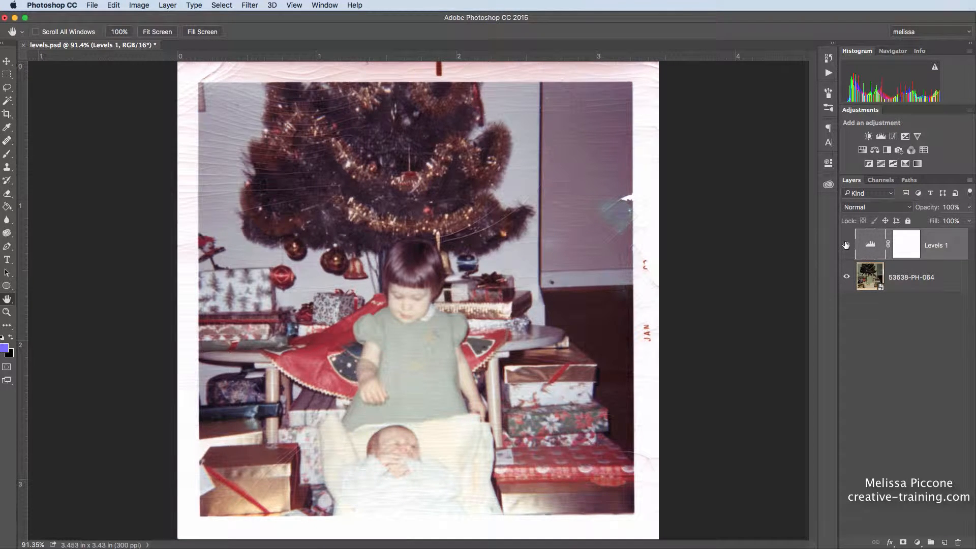
left_click(846, 245)
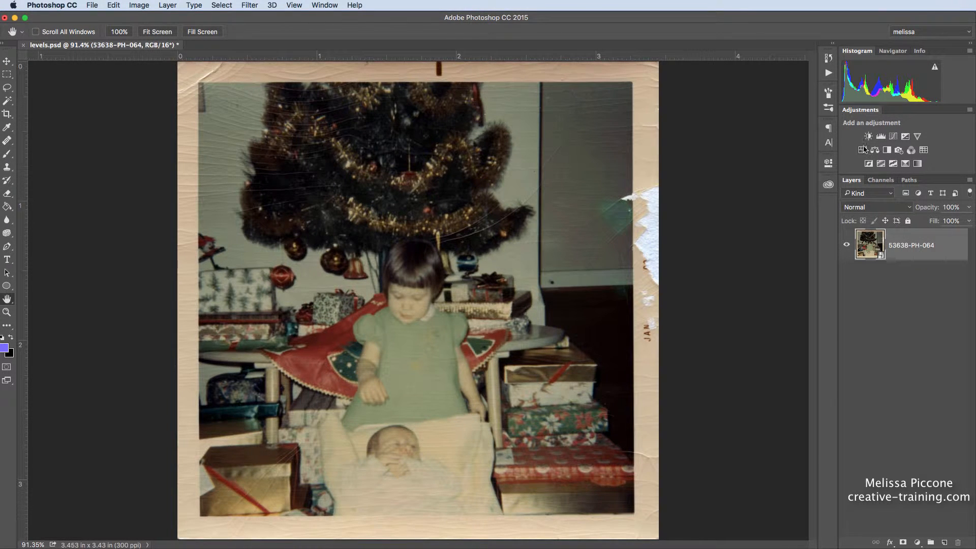
Step: Add a new Levels adjustment layer from the Adjustments panel above the photo
left_click(880, 137)
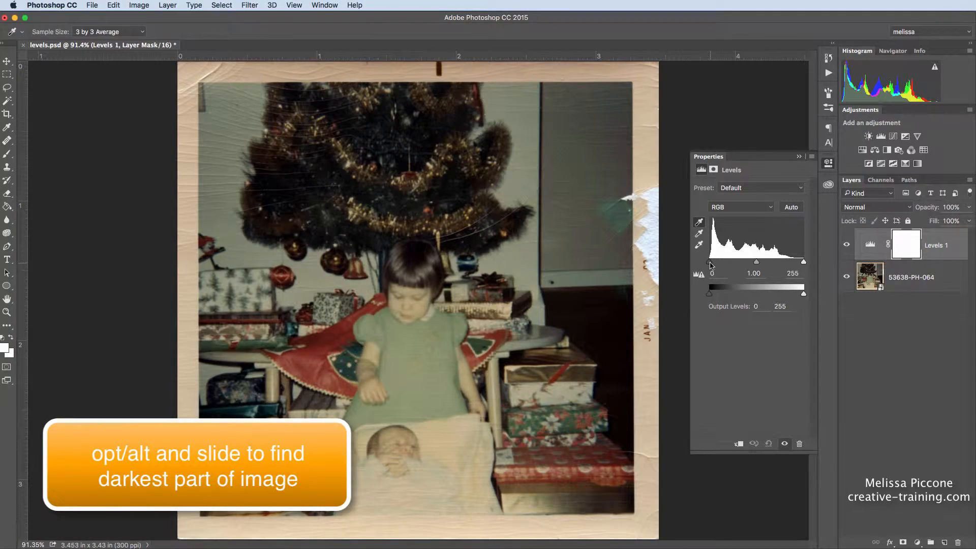
Step: Alt-drag the black input slider to locate the photo's darkest area for the black point
left_click_drag(708, 278, 715, 279)
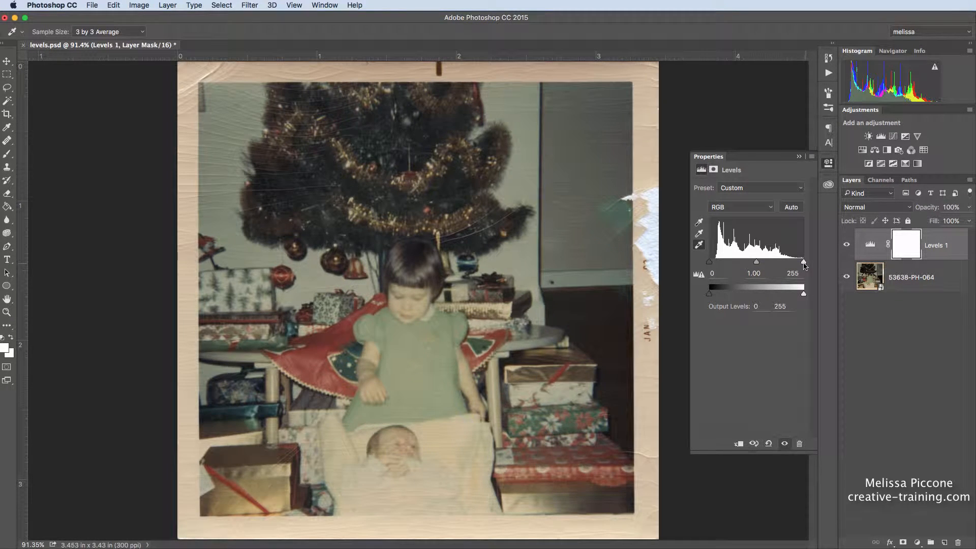
Step: Alt-drag the white input slider to locate the brightest area, then return it to 255
left_click_drag(803, 263, 800, 263)
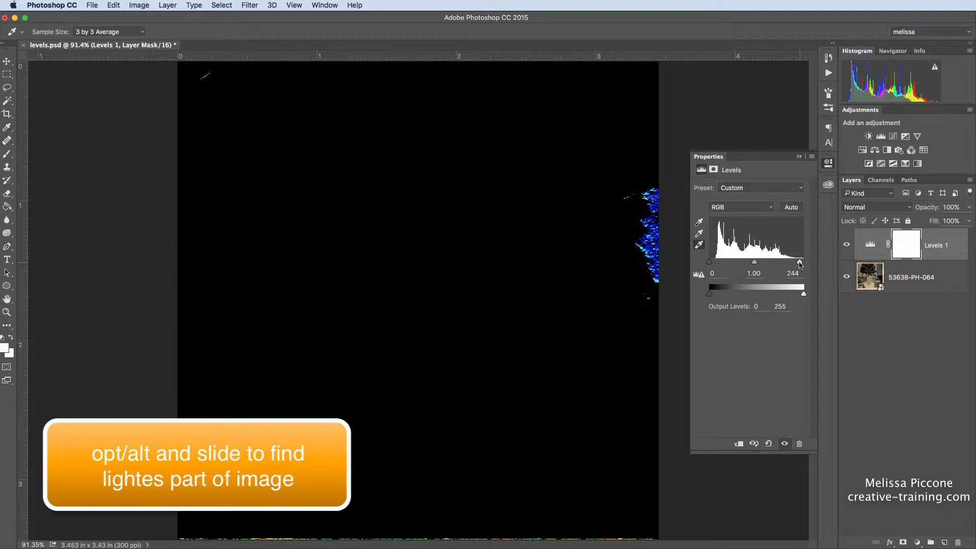
left_click_drag(800, 262, 789, 261)
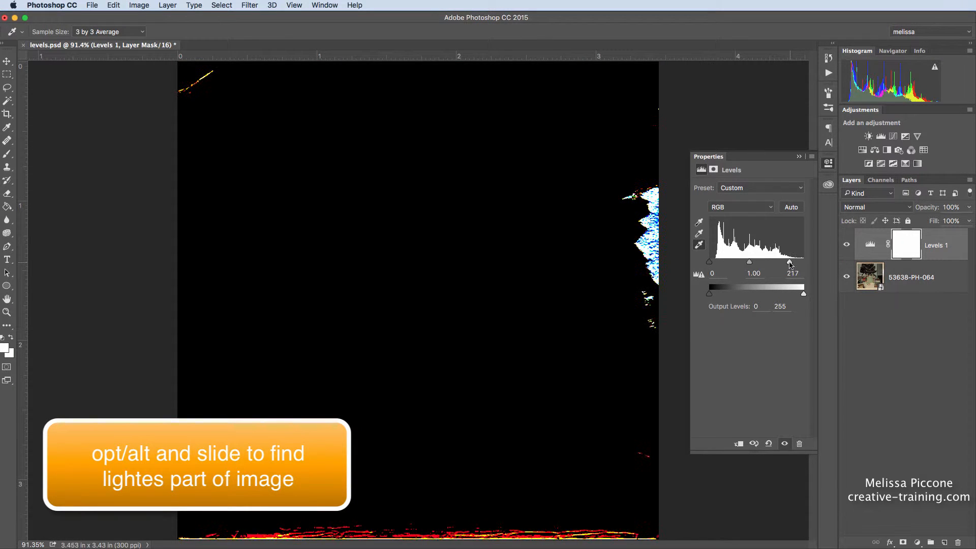
left_click_drag(790, 261, 778, 261)
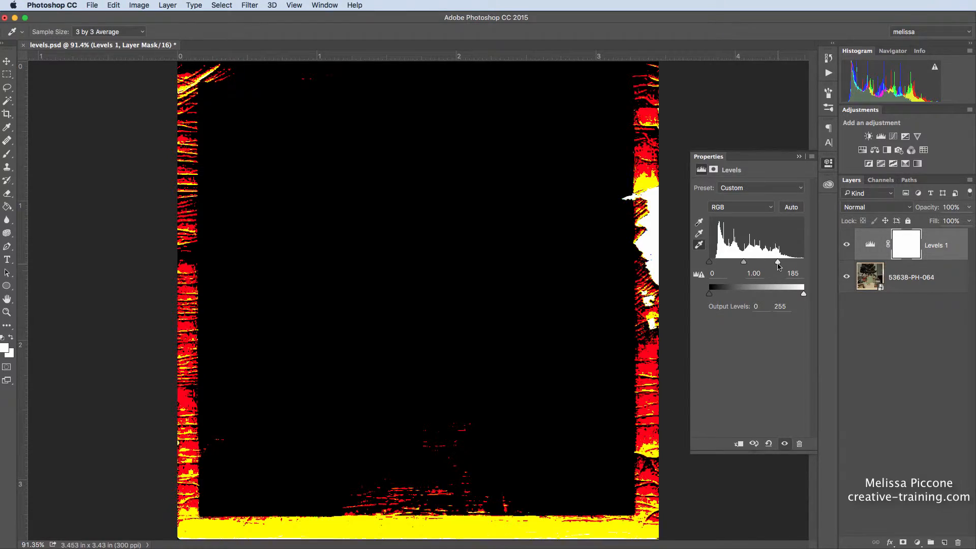
left_click_drag(778, 262, 769, 263)
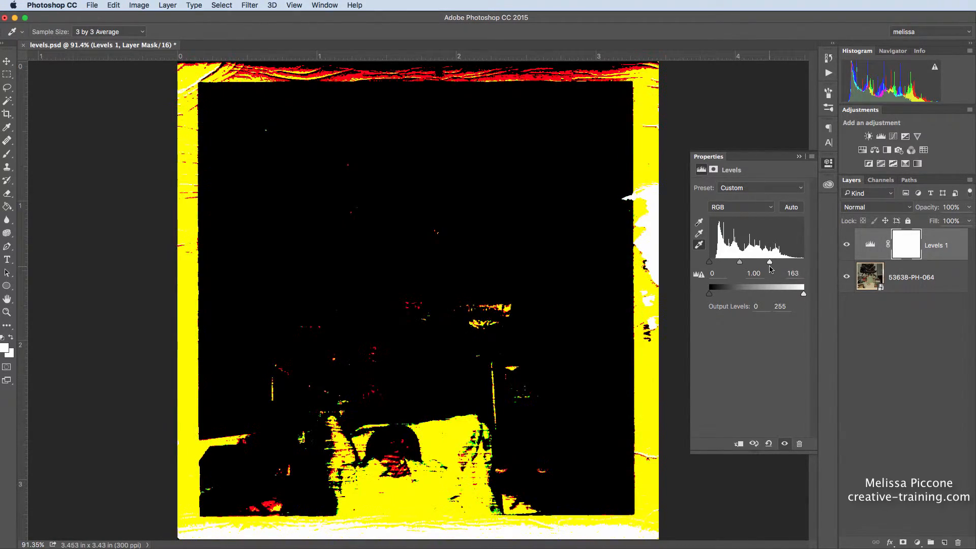
left_click_drag(769, 261, 780, 262)
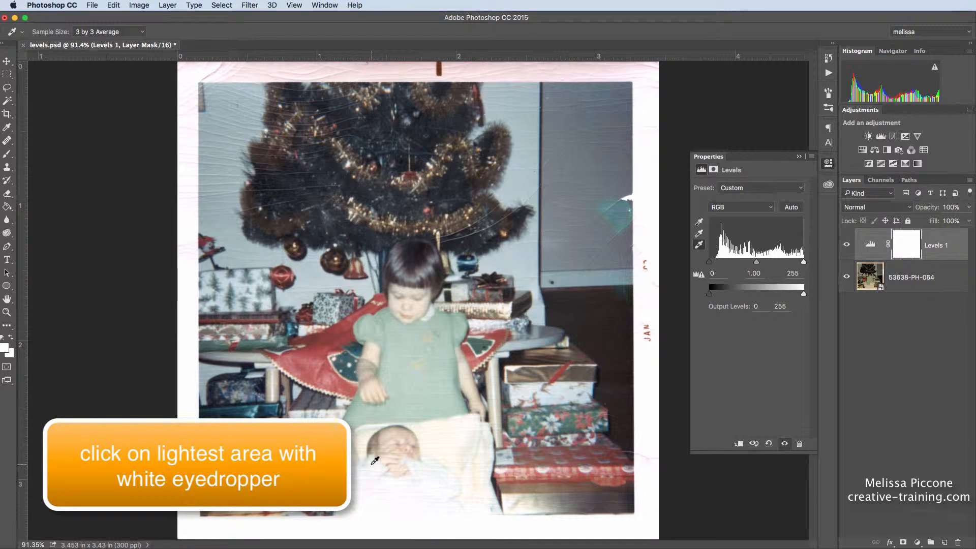
Step: Sample the baby's blanket with the white-point eyedropper to remove the colour cast
left_click(374, 466)
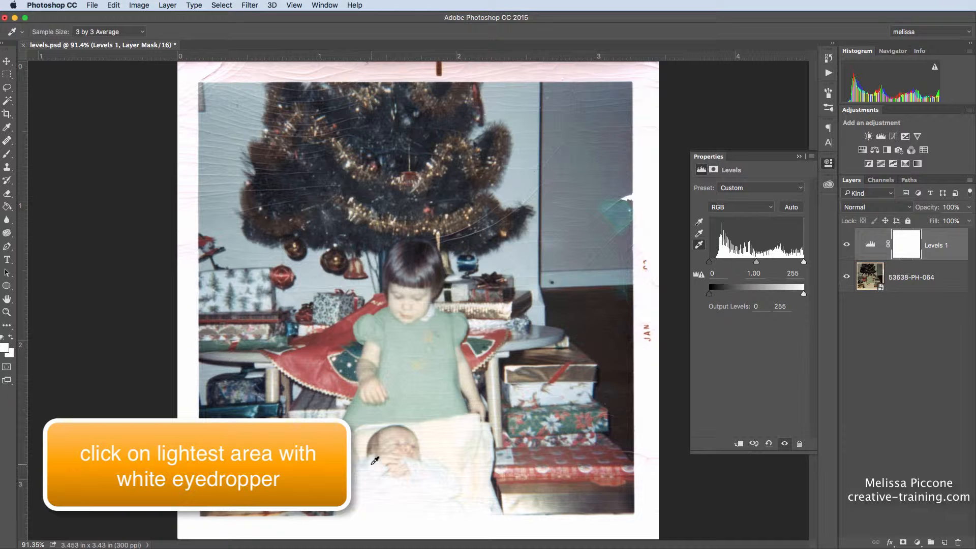
left_click(376, 467)
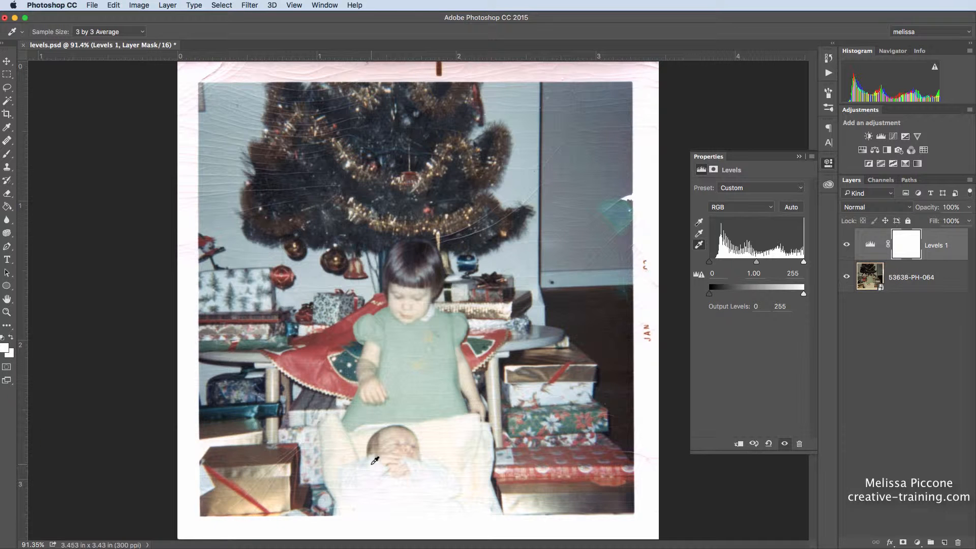